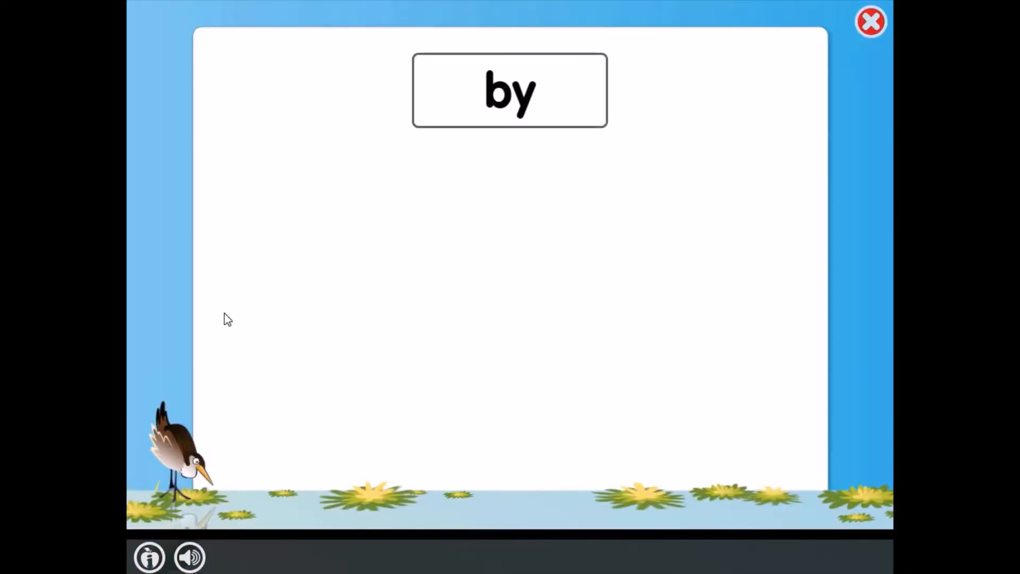
mouse_move(477, 306)
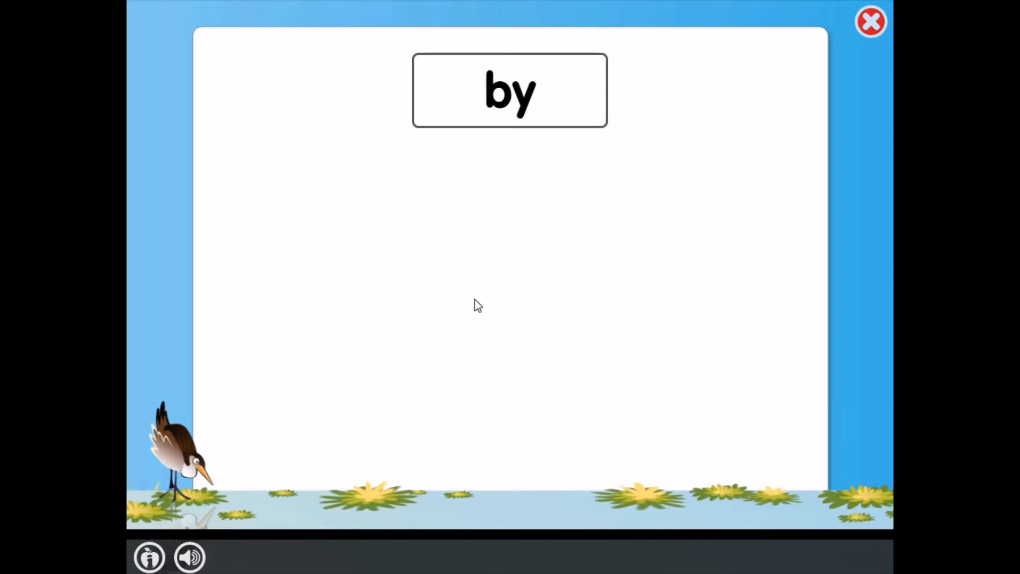
mouse_move(437, 223)
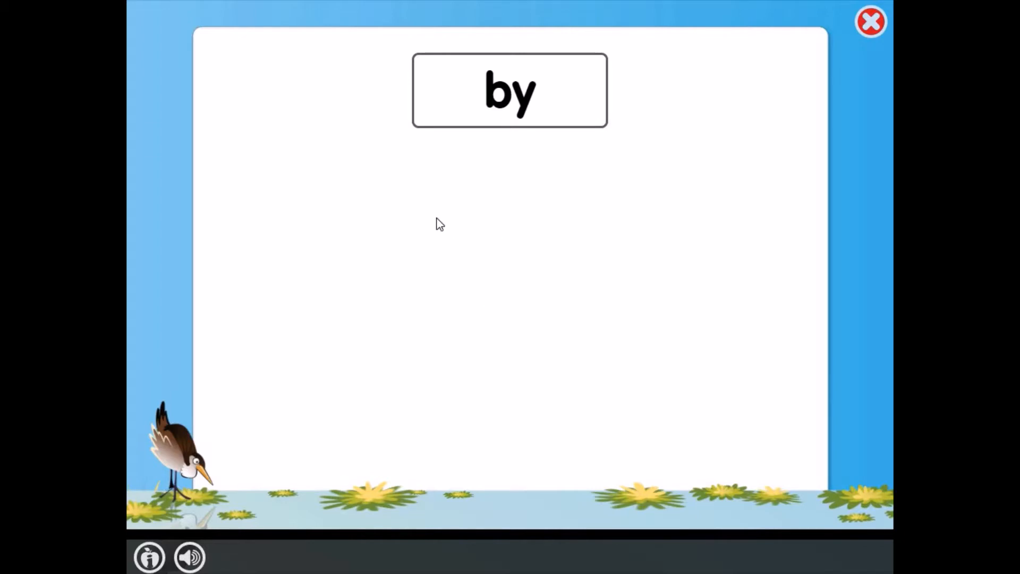
mouse_move(439, 214)
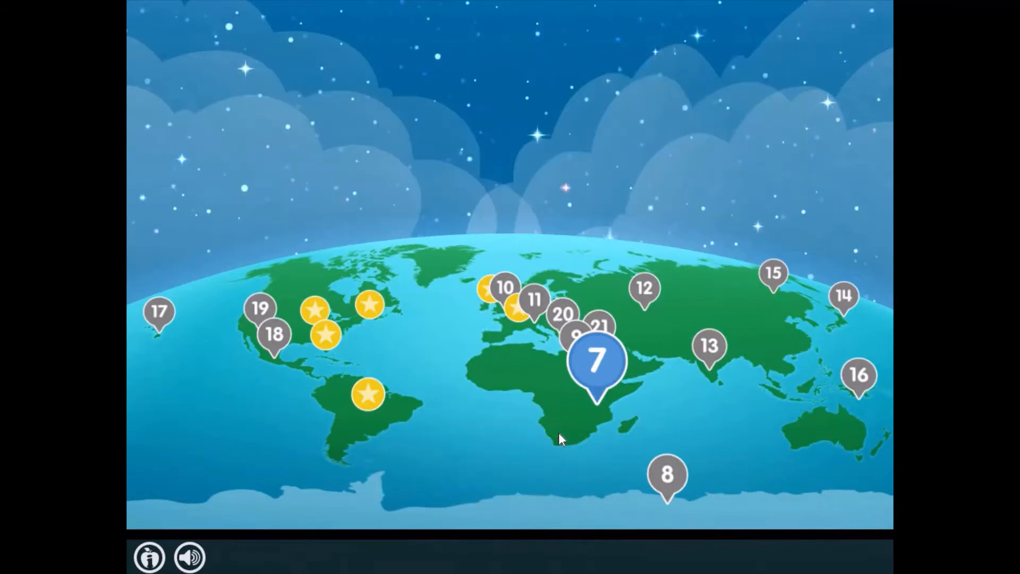
Launch the level 7 word round showing the target word 'out'
left_click(593, 362)
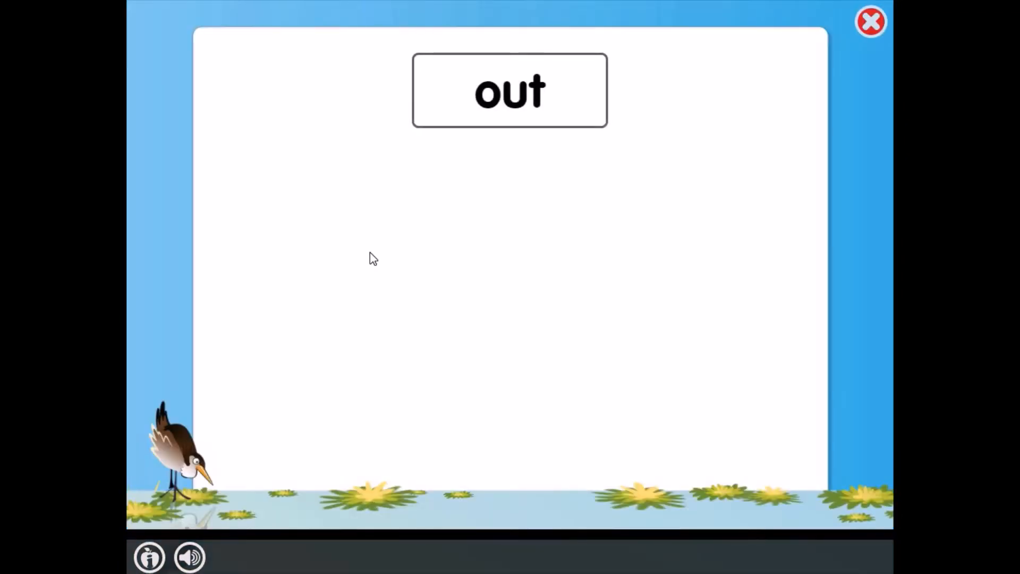
mouse_move(416, 452)
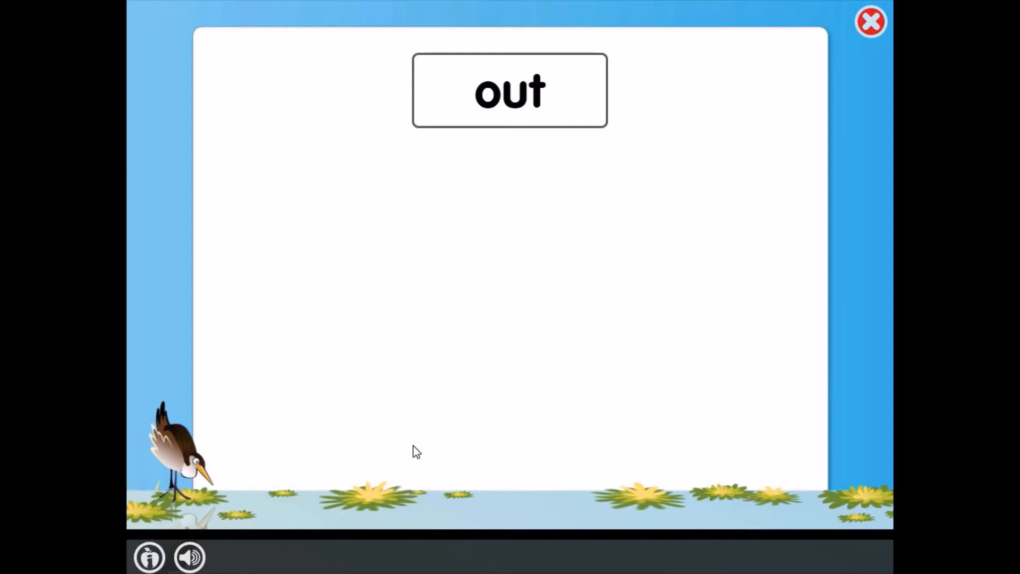
mouse_move(863, 477)
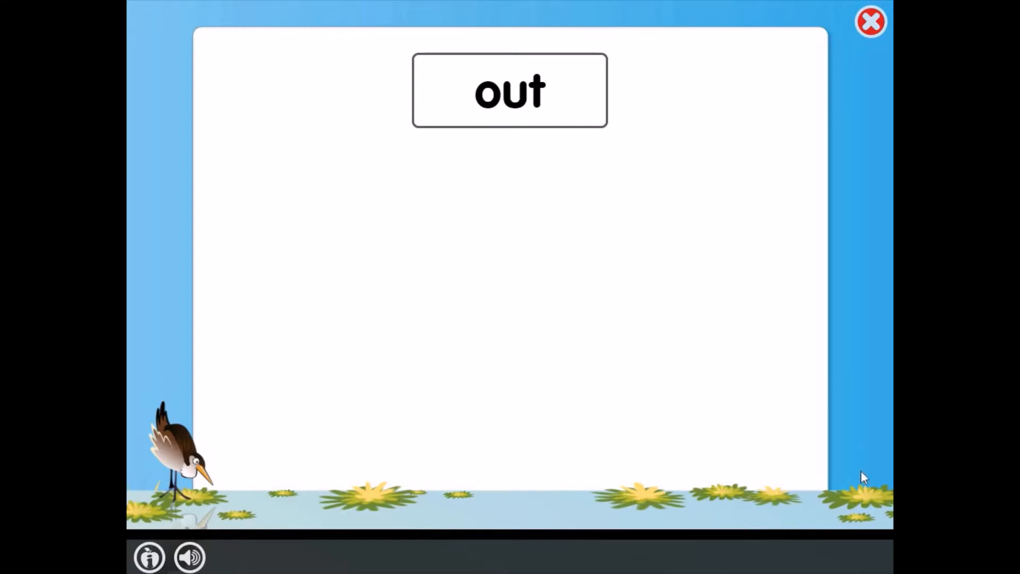
mouse_move(453, 233)
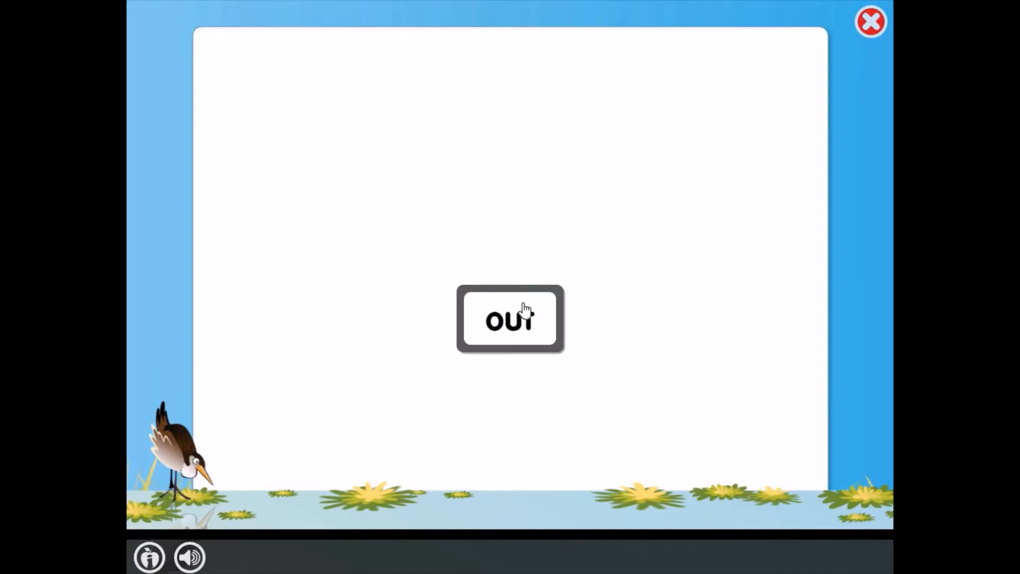
Match the 'out' card to finish the round and return to the world map
left_click(510, 318)
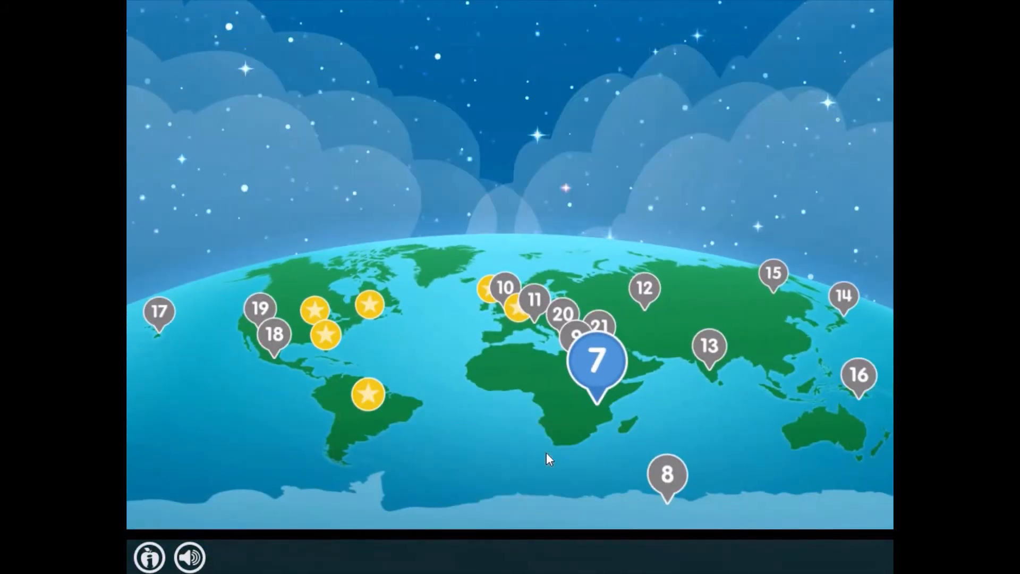
Enter Fast Find from level 7, view its high score of 9, and begin play
left_click(595, 361)
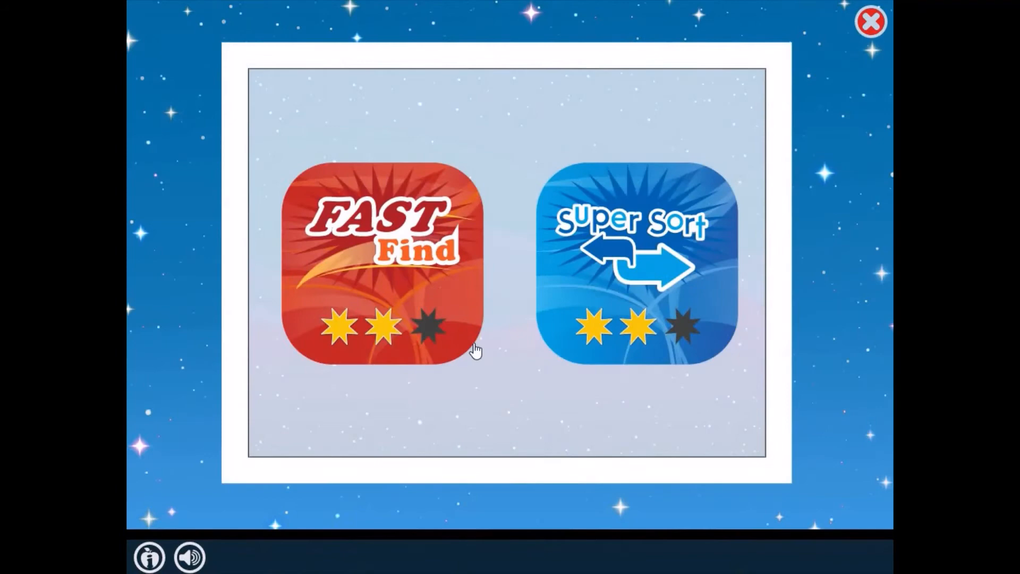
left_click(384, 254)
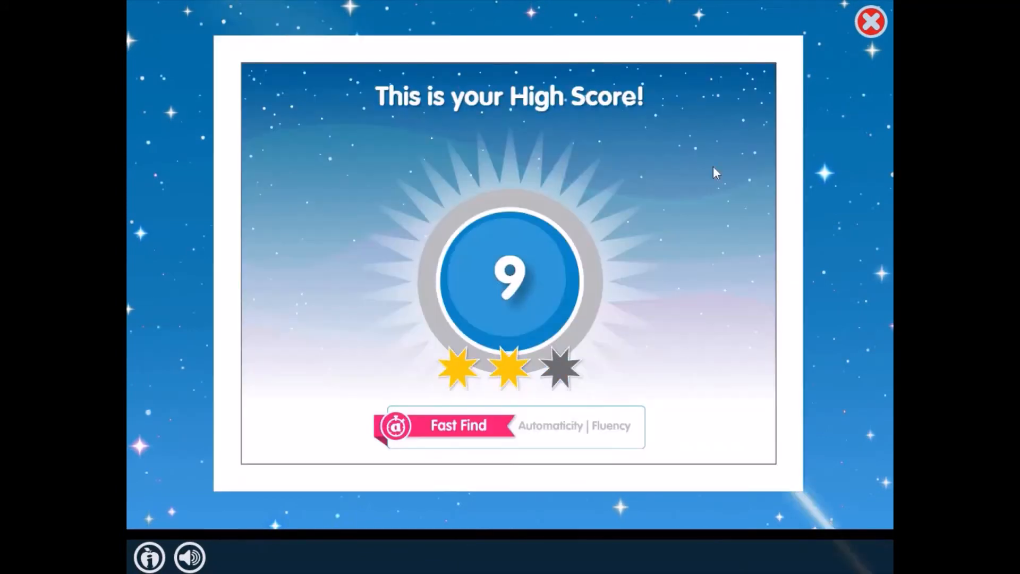
mouse_move(200, 398)
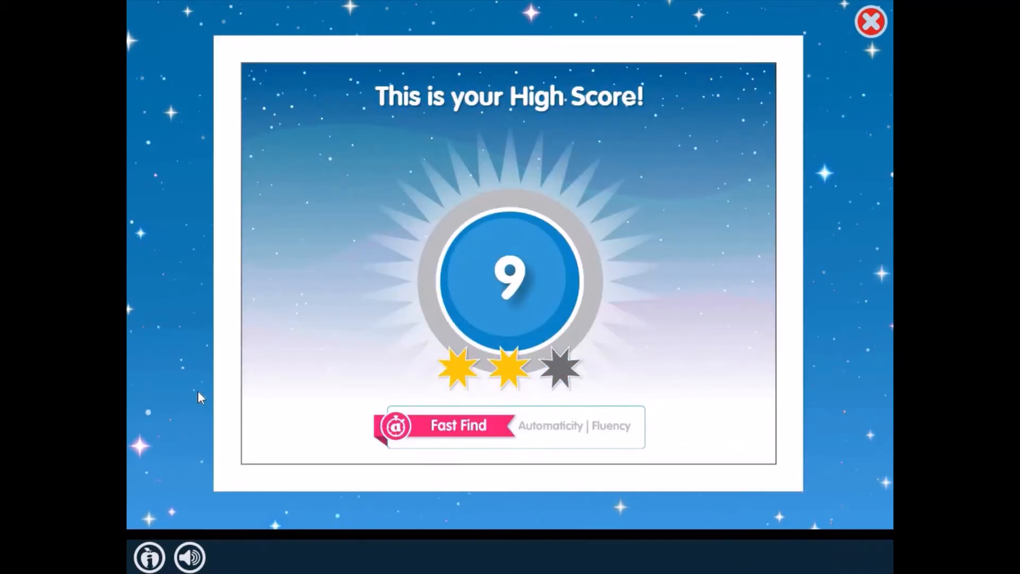
left_click(871, 22)
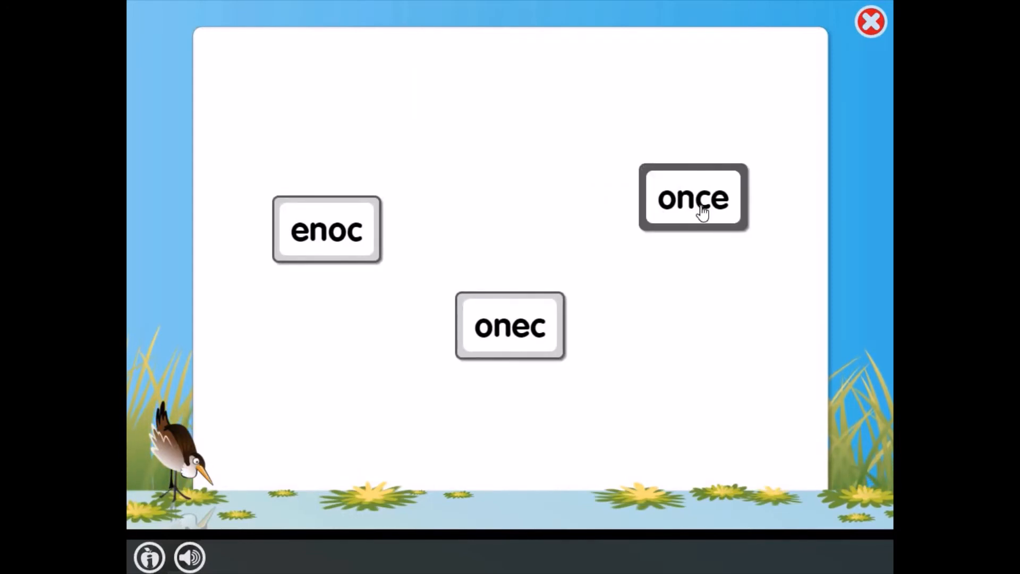
Match the correctly spelled cards for 'once', 'by', 'how' and 'from'
left_click(693, 199)
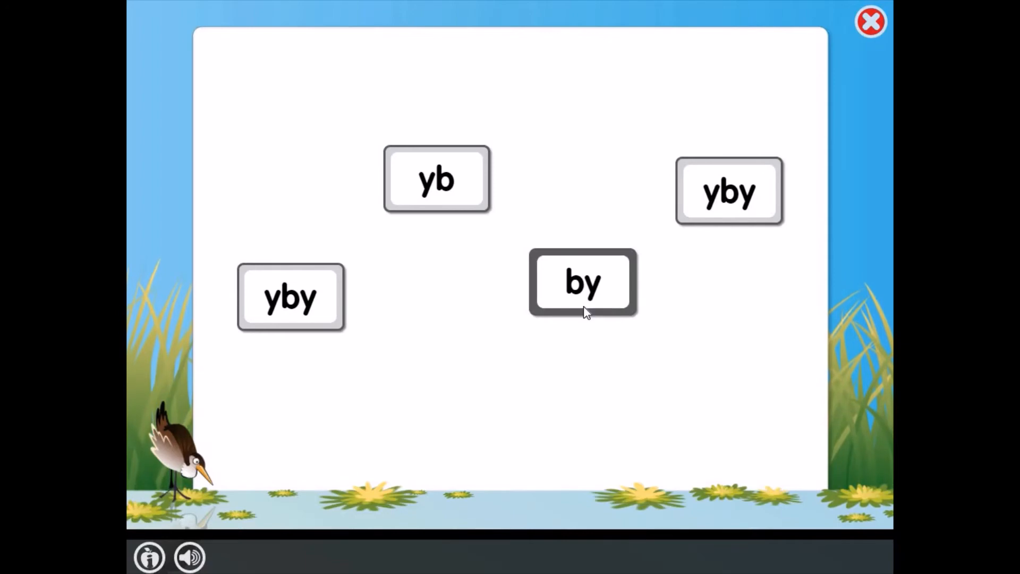
left_click(583, 281)
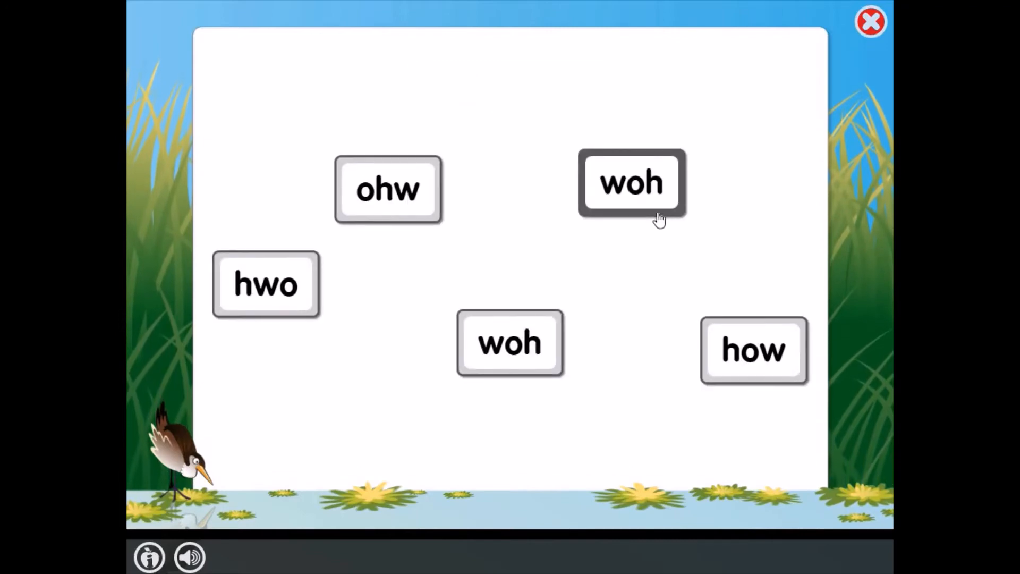
left_click(754, 350)
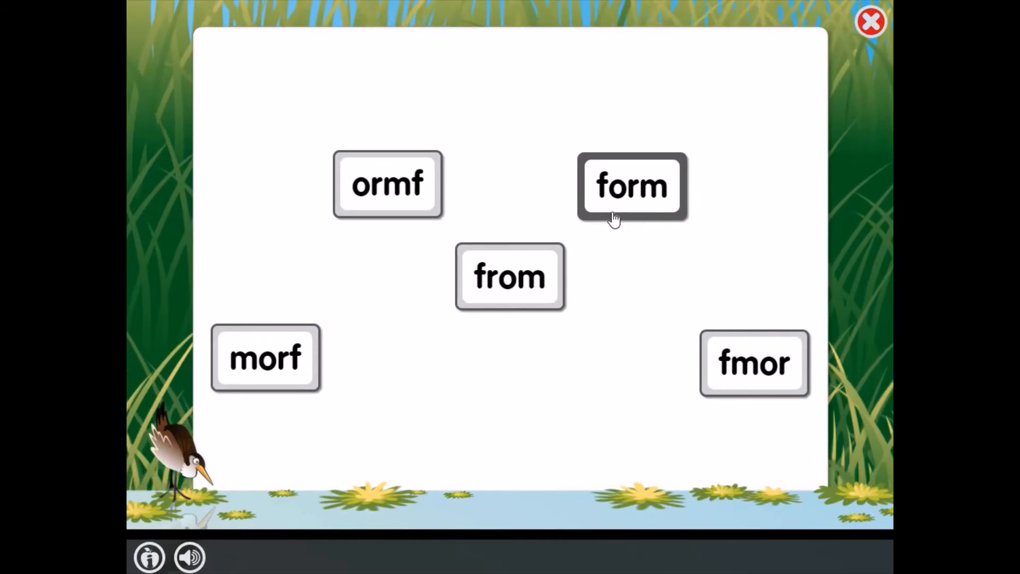
left_click(509, 276)
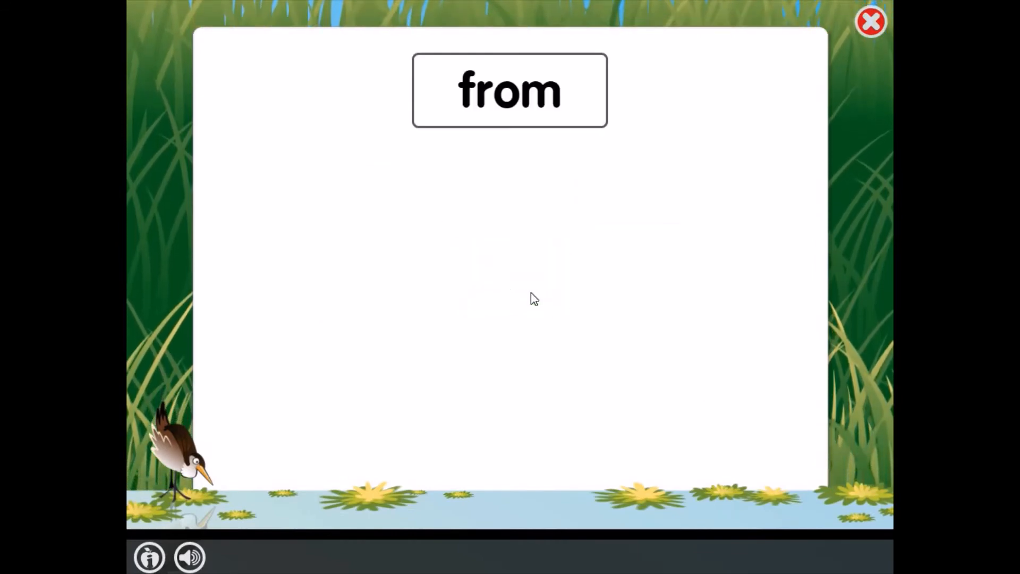